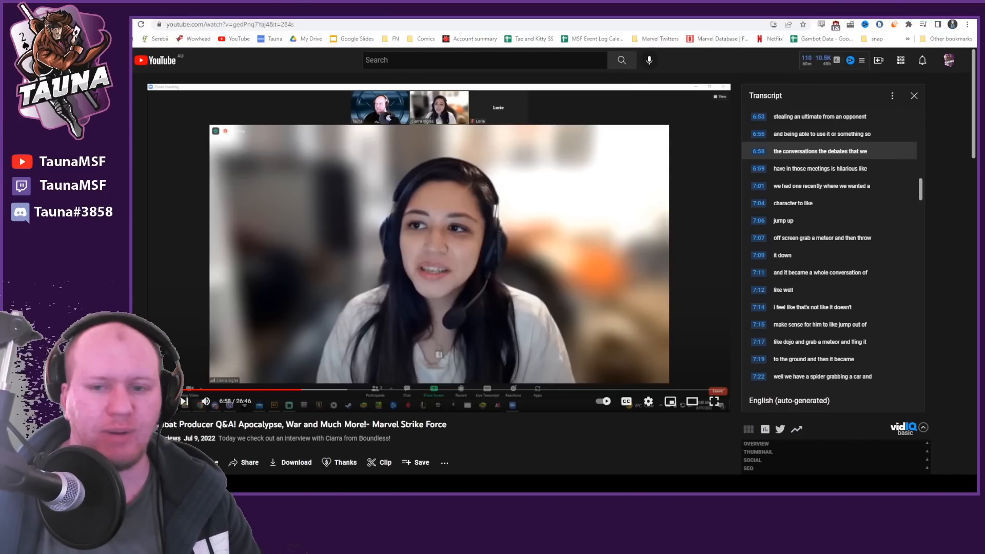
- Play the producer Q&A interview from the 6:58 Hulk meteor-fling discussion
left_click(183, 401)
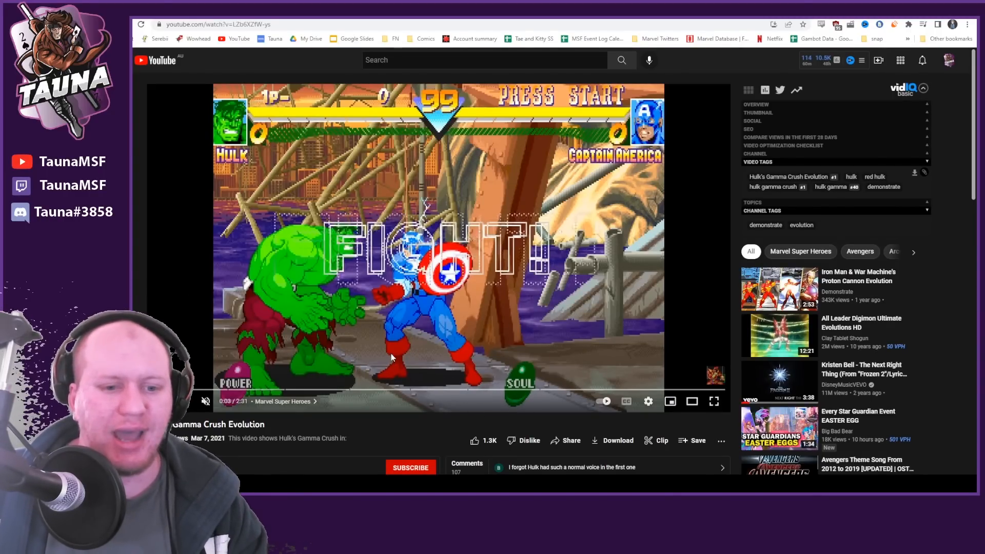
mouse_move(274, 460)
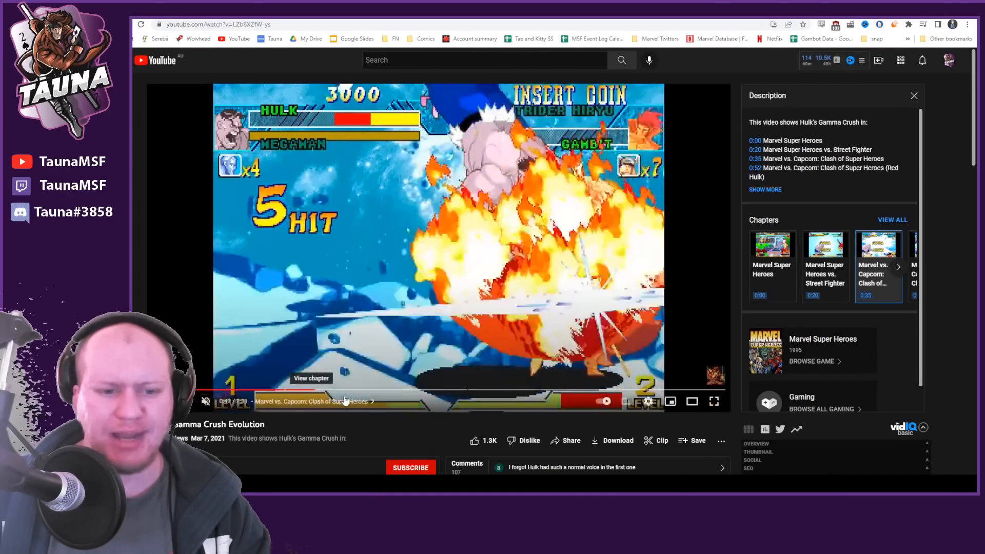
- Jump through the Red Hulk and New Age of Heroes chapters, pausing on Marvel vs. Capcom: Infinite
left_click(371, 391)
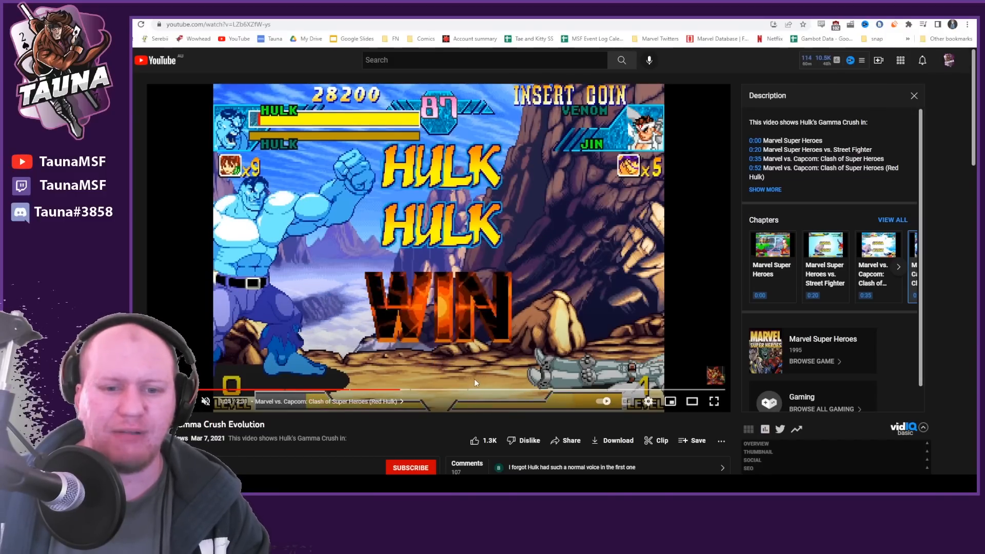
left_click(454, 391)
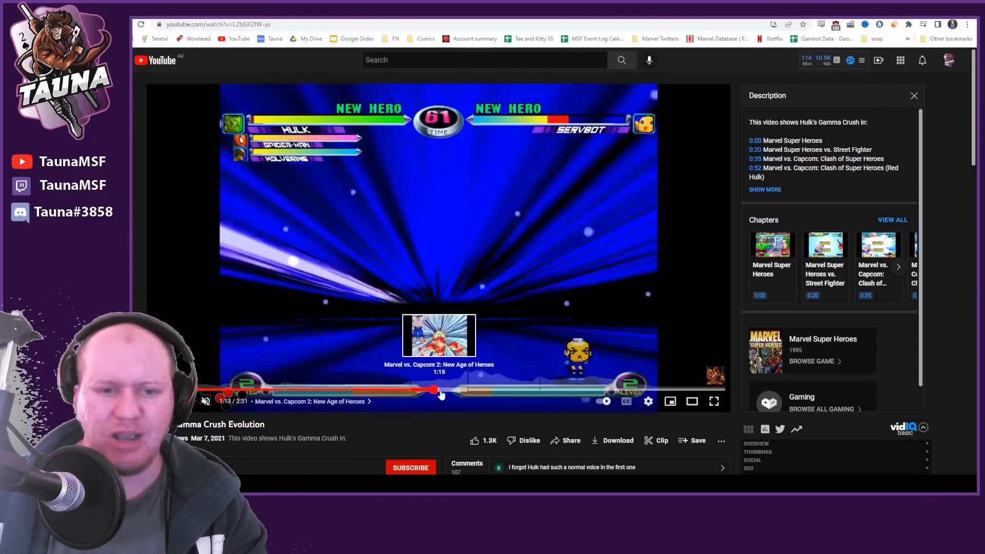
left_click(437, 392)
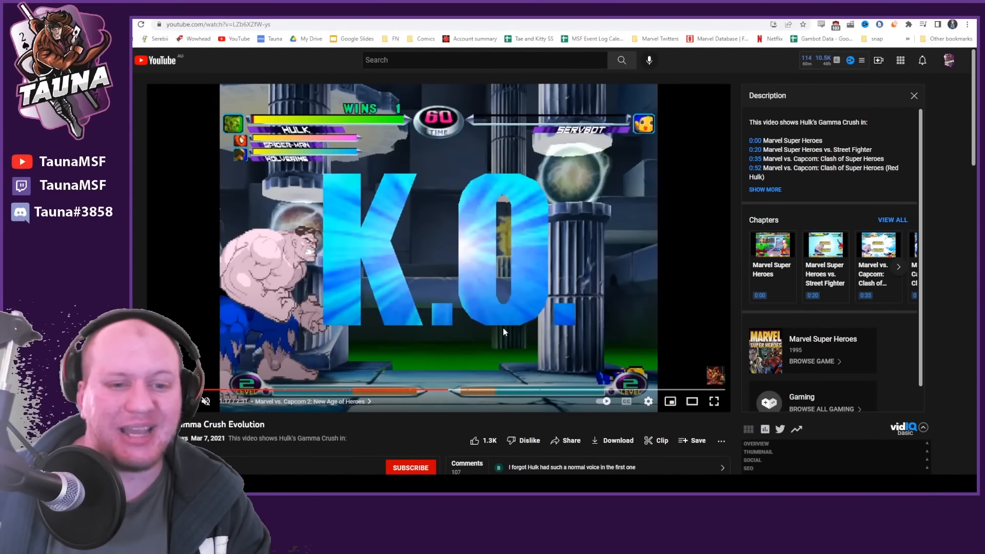
mouse_move(474, 383)
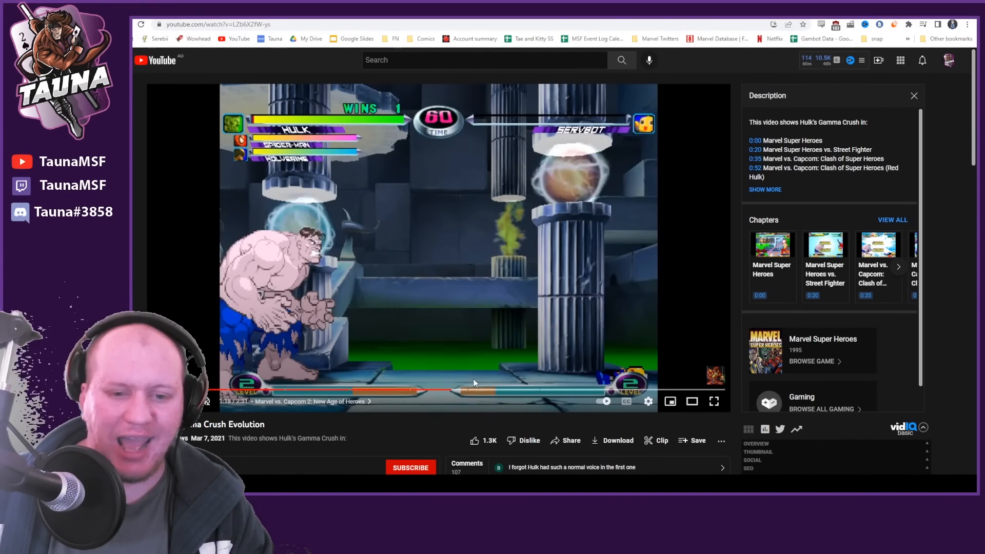
mouse_move(493, 391)
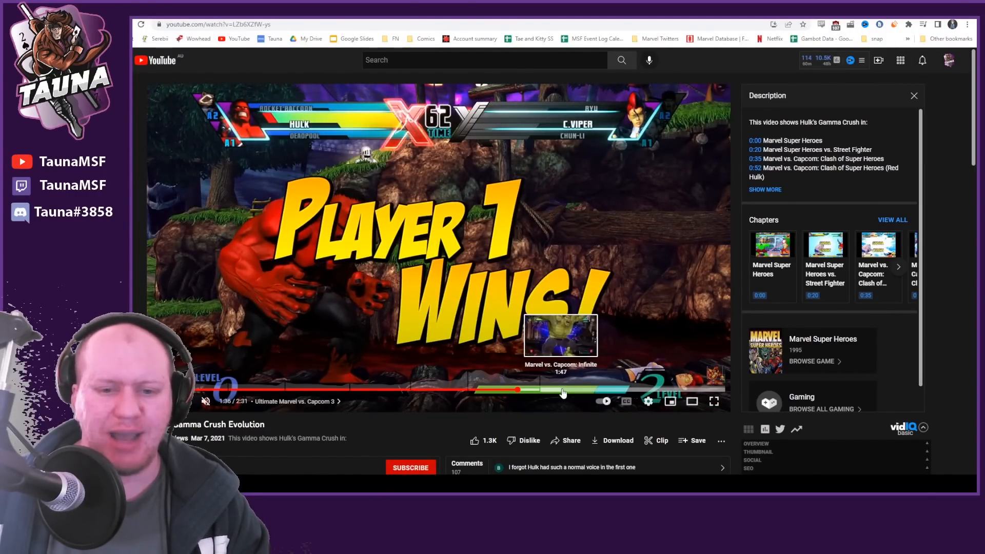
left_click(582, 392)
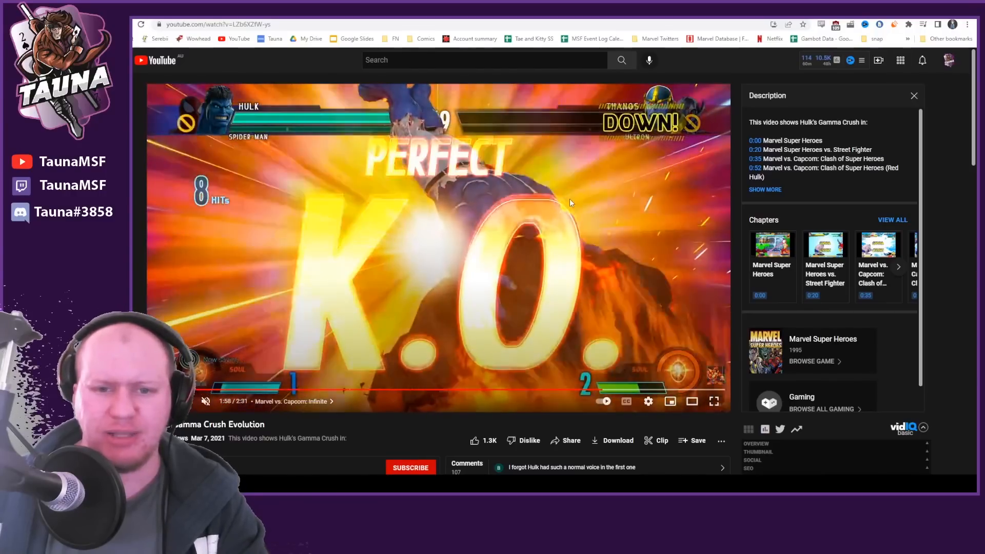
left_click(434, 247)
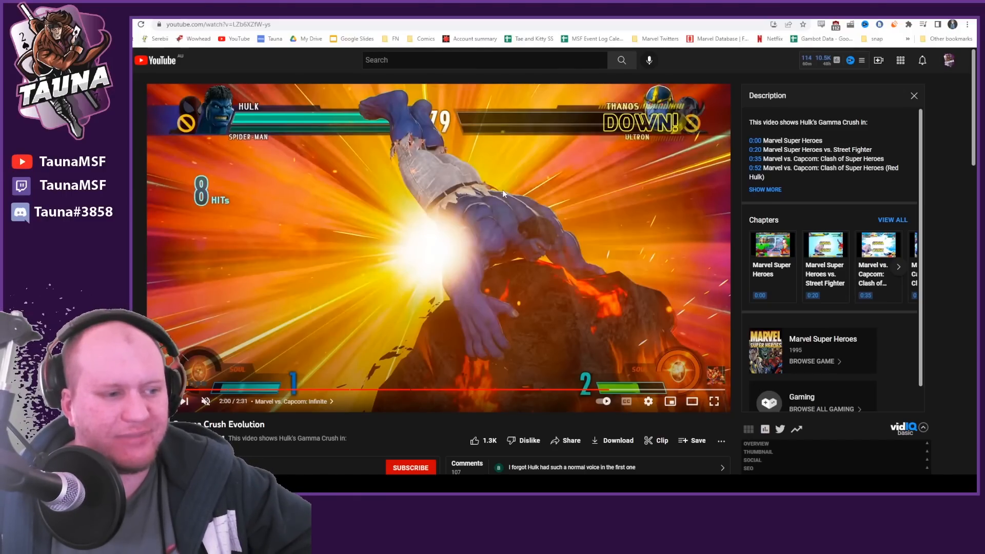
mouse_move(537, 249)
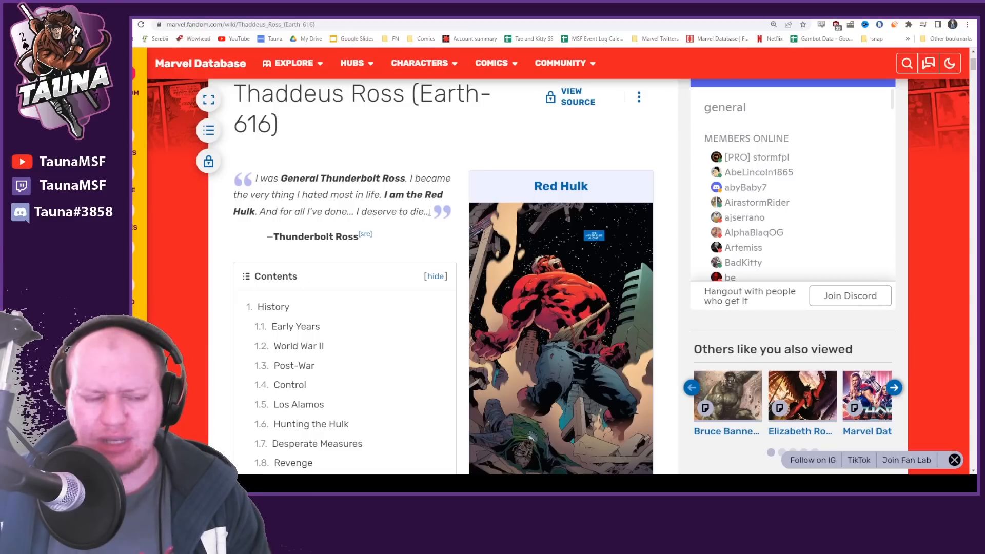
mouse_move(414, 178)
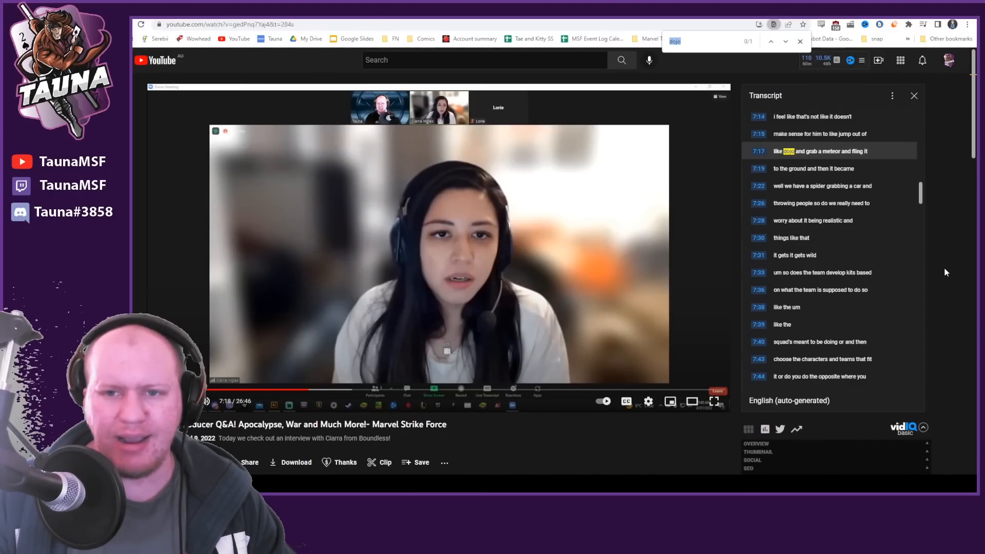
- Search the transcript for 'war' and jump to the 20:23 War horsemen line
type("war")
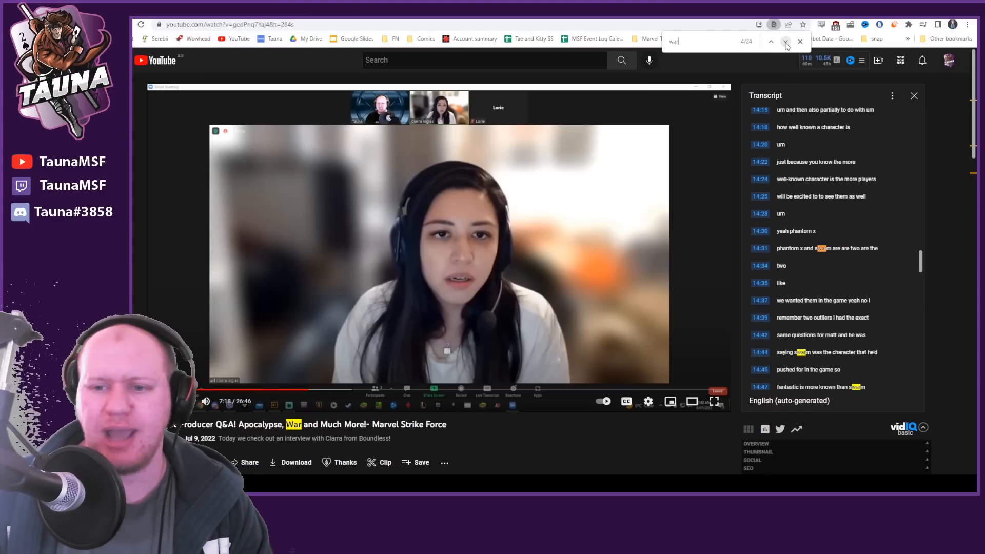
left_click(786, 42)
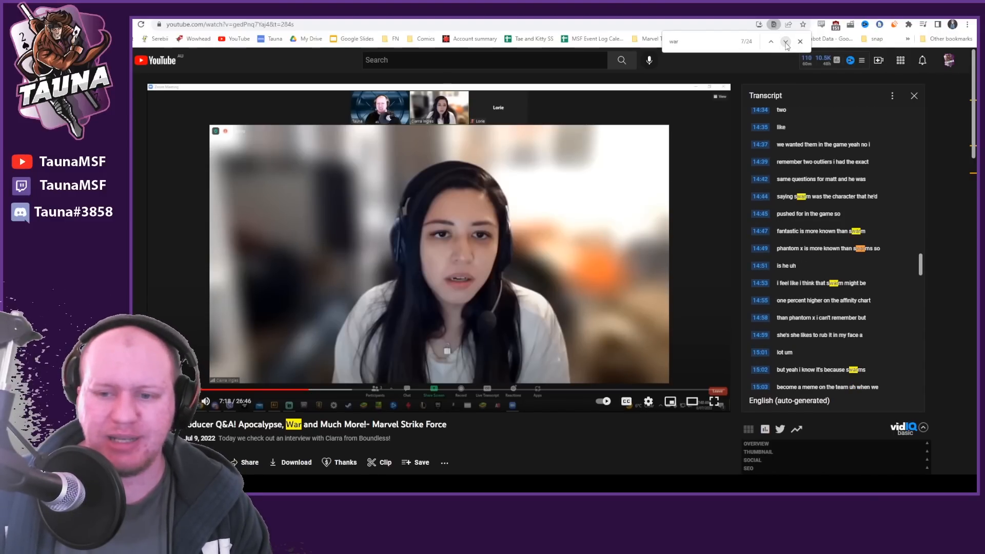
left_click(786, 41)
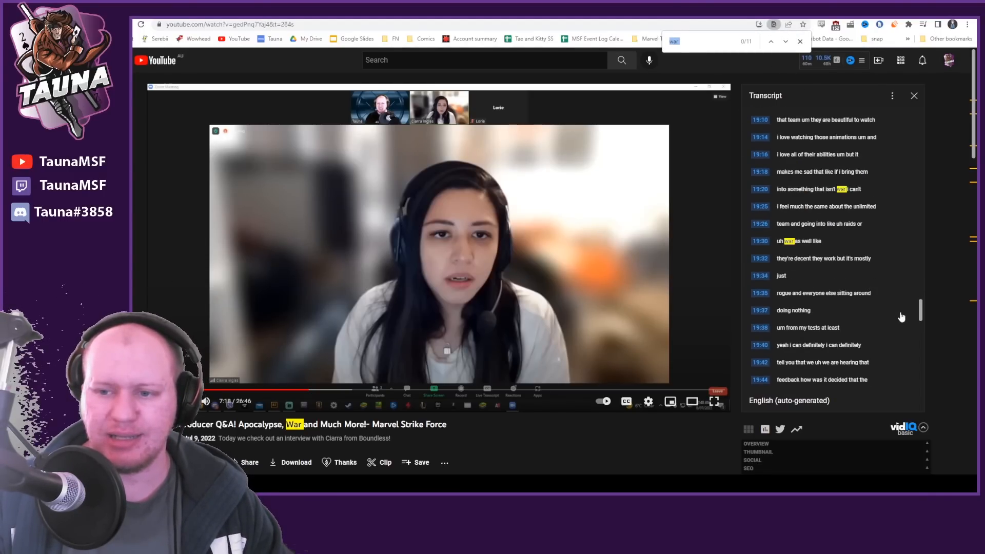
scroll("down", 3)
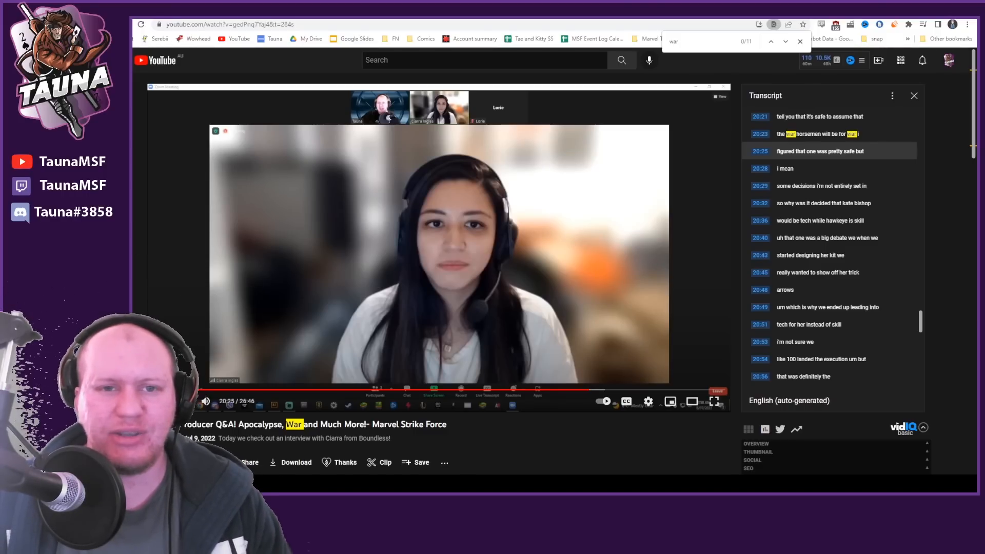
left_click(800, 42)
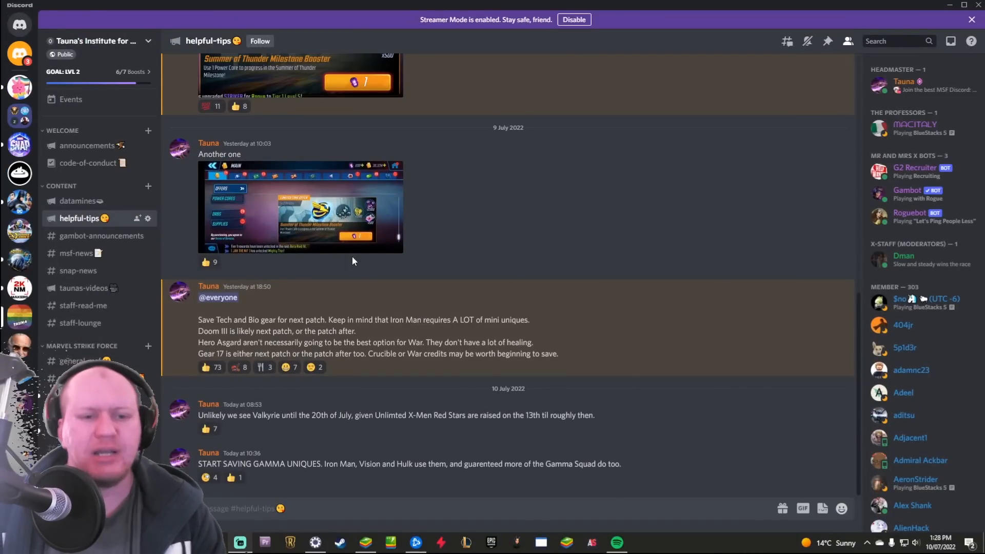
- Scroll #helpful-tips up to the first posts, then down to the Valkyrie note
scroll("up", 3)
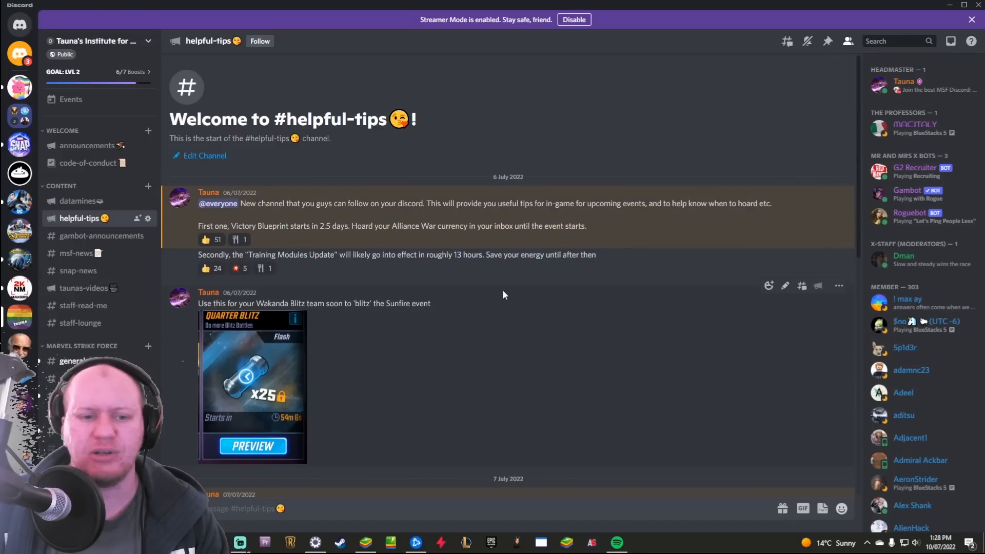
scroll("down", 3)
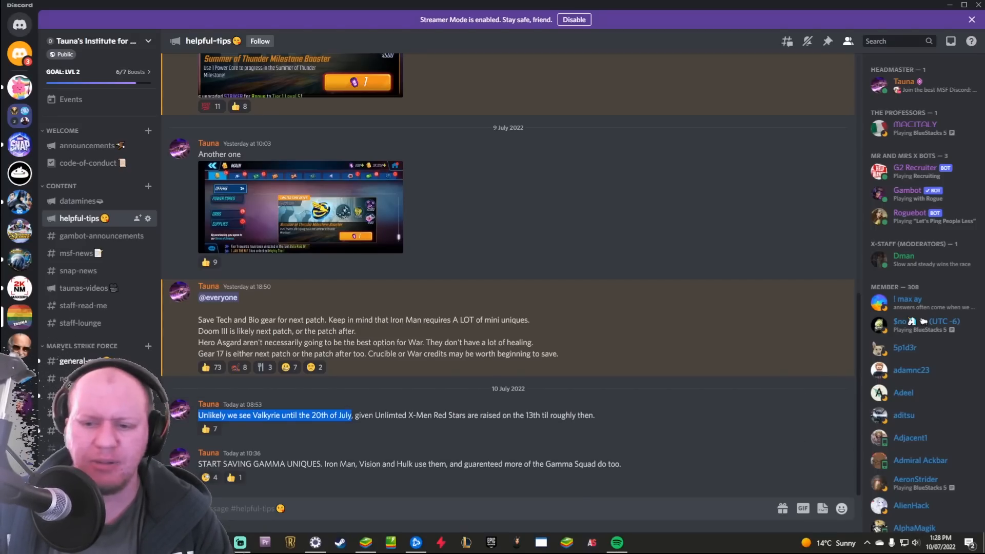
mouse_move(532, 180)
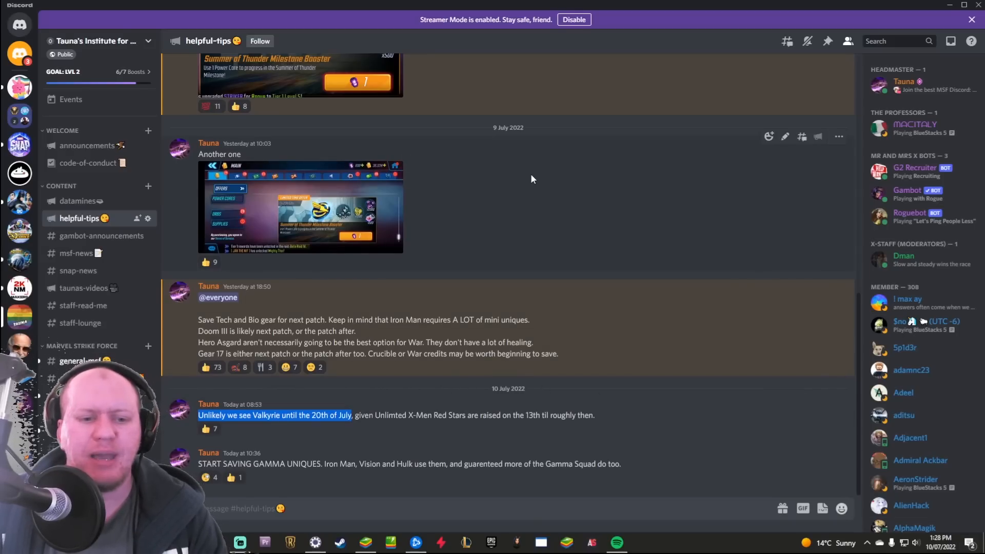